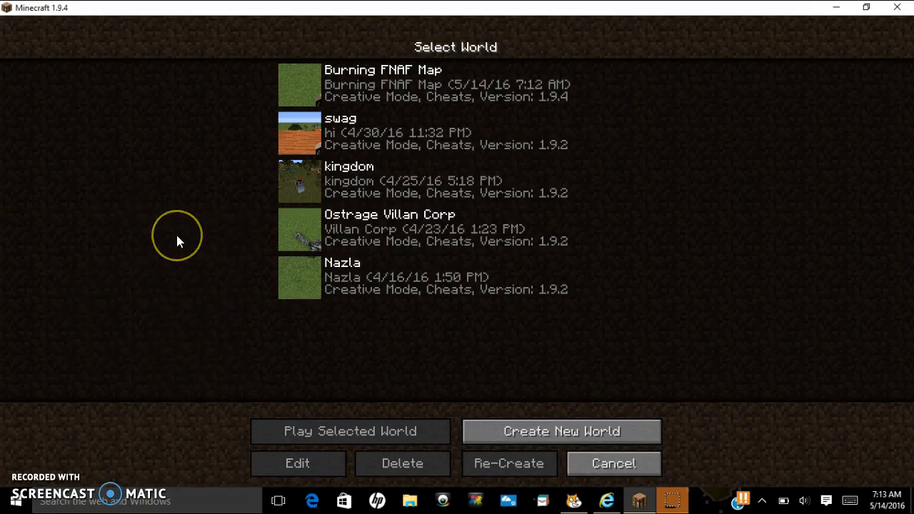
{"action": "mouse_move", "coordinate": [154, 290]}
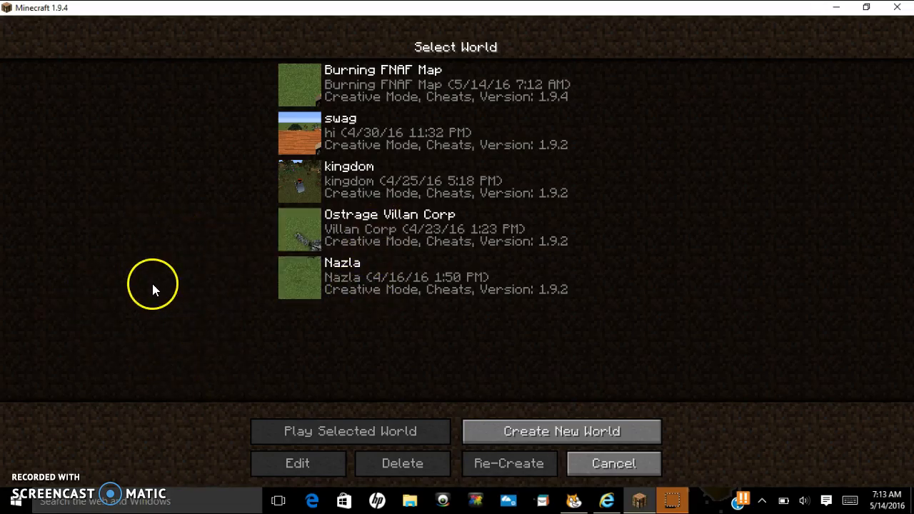
{"action": "mouse_move", "coordinate": [225, 293]}
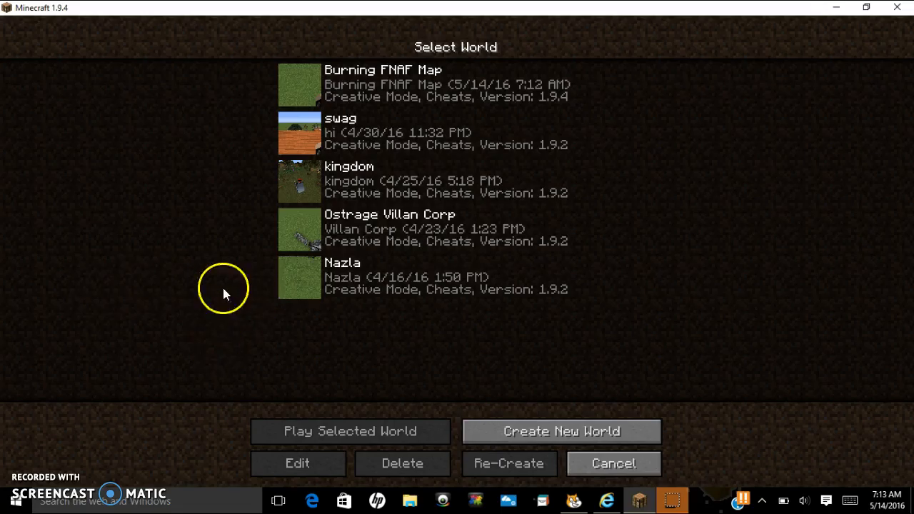
{"action": "mouse_move", "coordinate": [177, 167]}
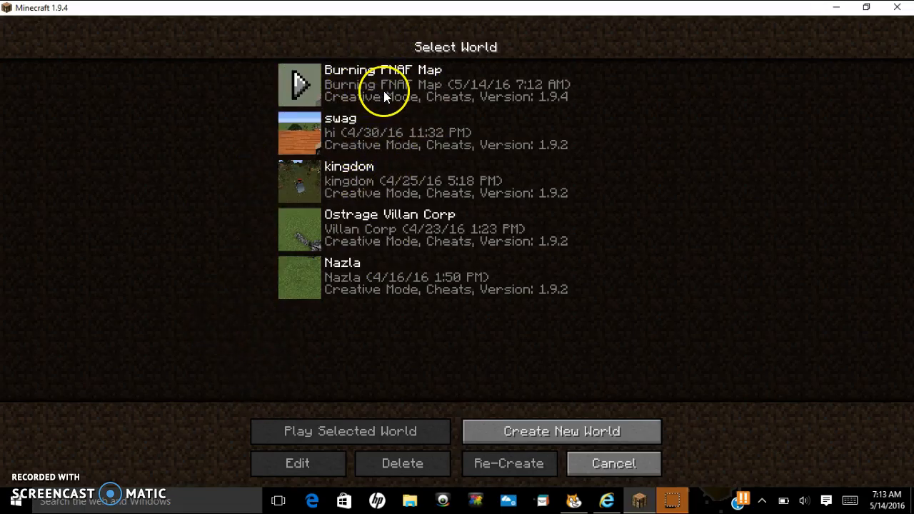
{"action": "mouse_move", "coordinate": [107, 72]}
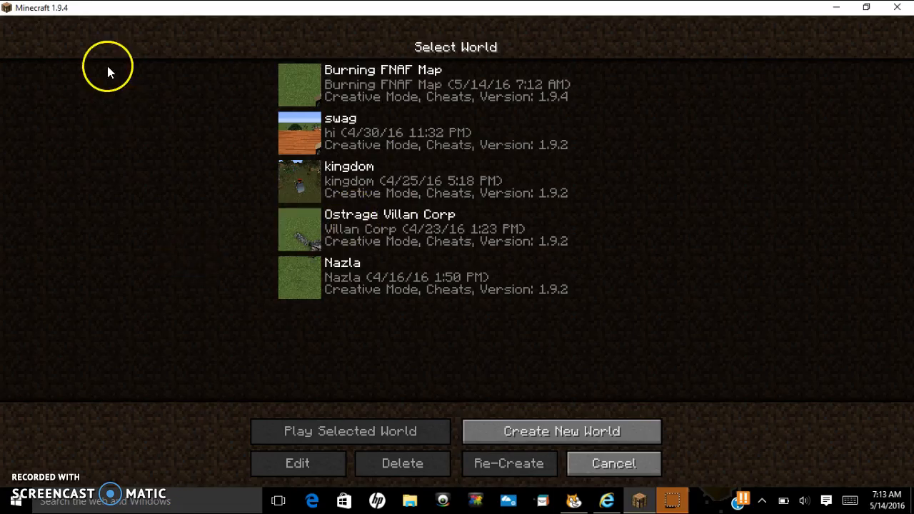
{"action": "mouse_move", "coordinate": [63, 20]}
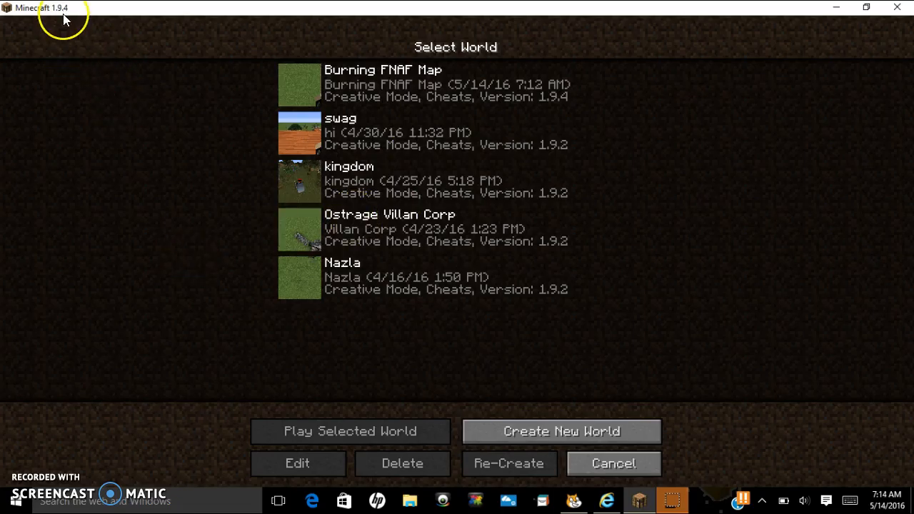
{"action": "mouse_move", "coordinate": [64, 20]}
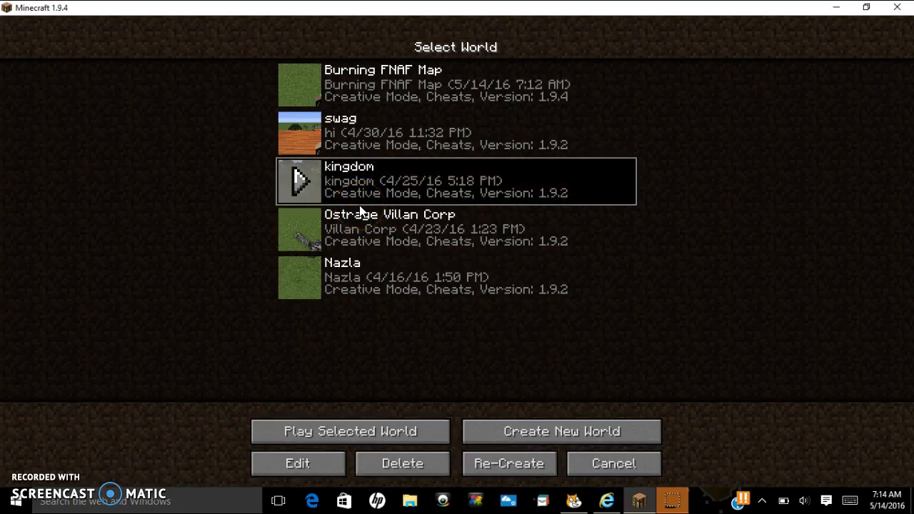
Load the kingdom world, tour the farms and stone-brick builds, then pause to the Game menu
{"action": "left_click", "coordinate": [349, 431]}
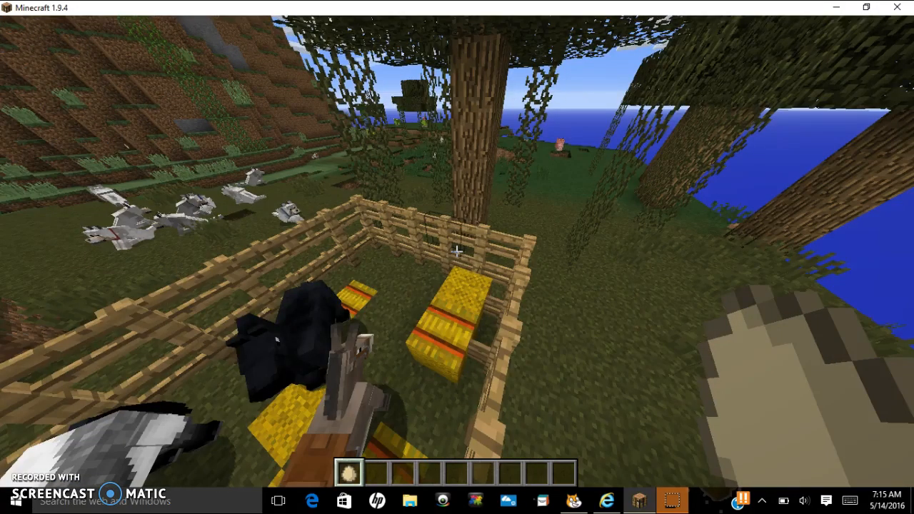
{"action": "mouse_move", "coordinate": [457, 258]}
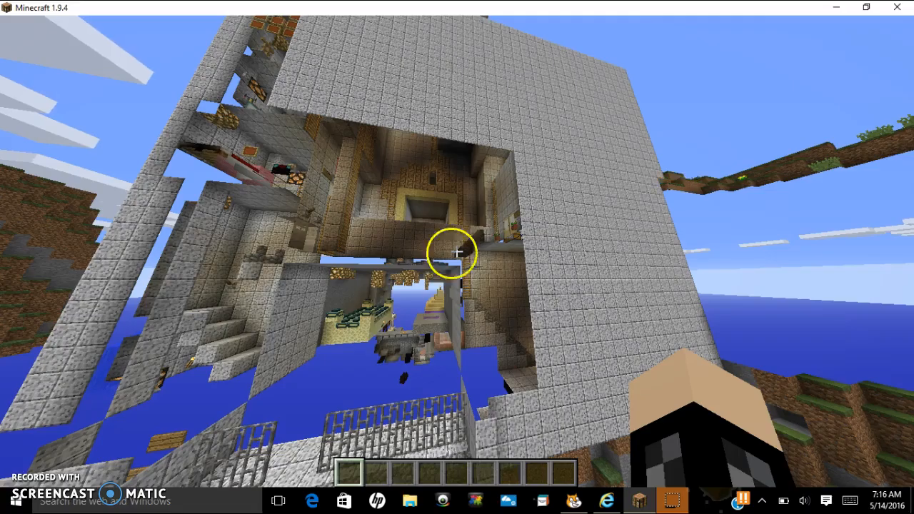
{"action": "key", "text": "Escape"}
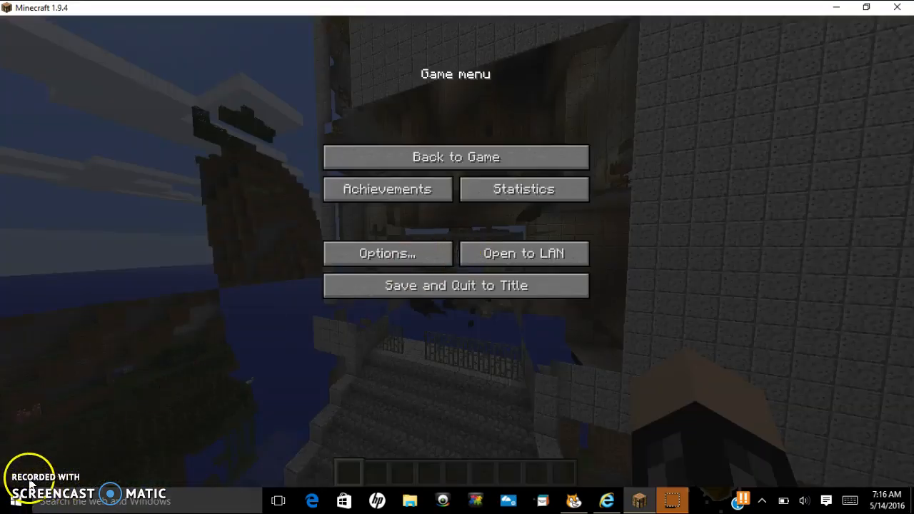